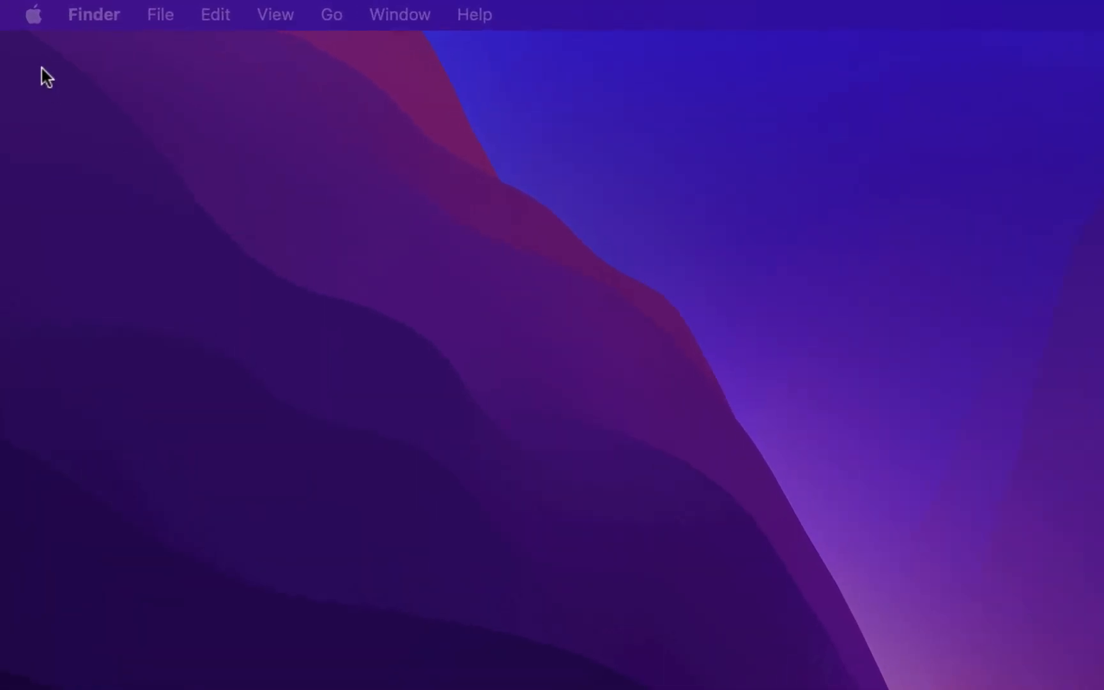
Step: Launch System Preferences from the Apple menu in Finder
click(33, 14)
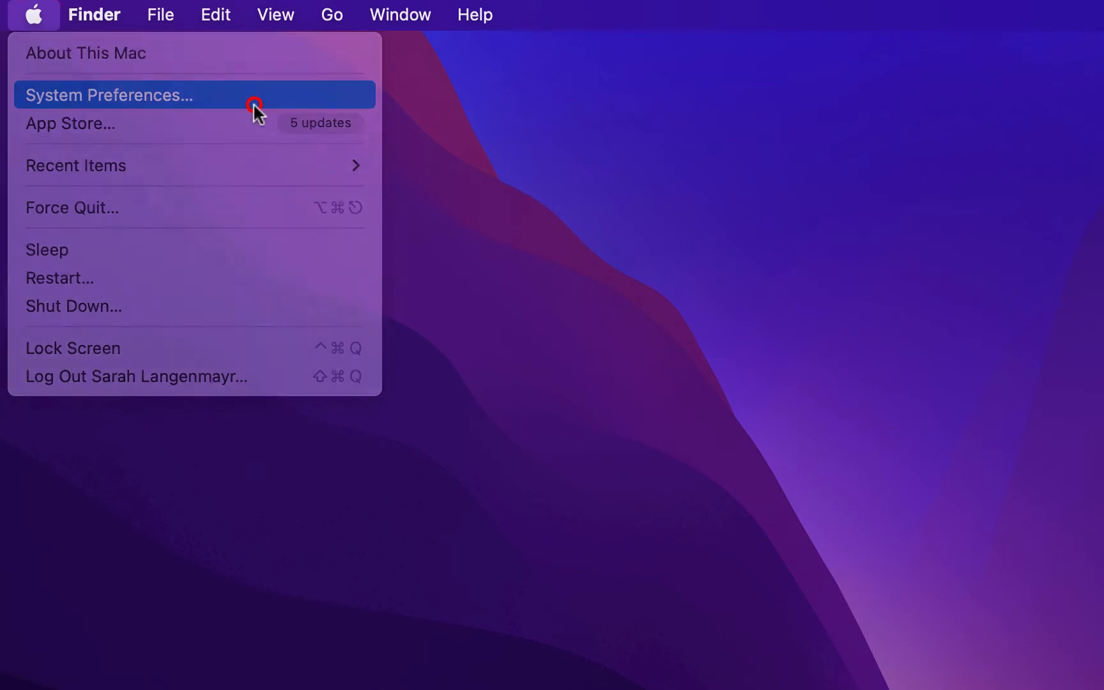
click(107, 95)
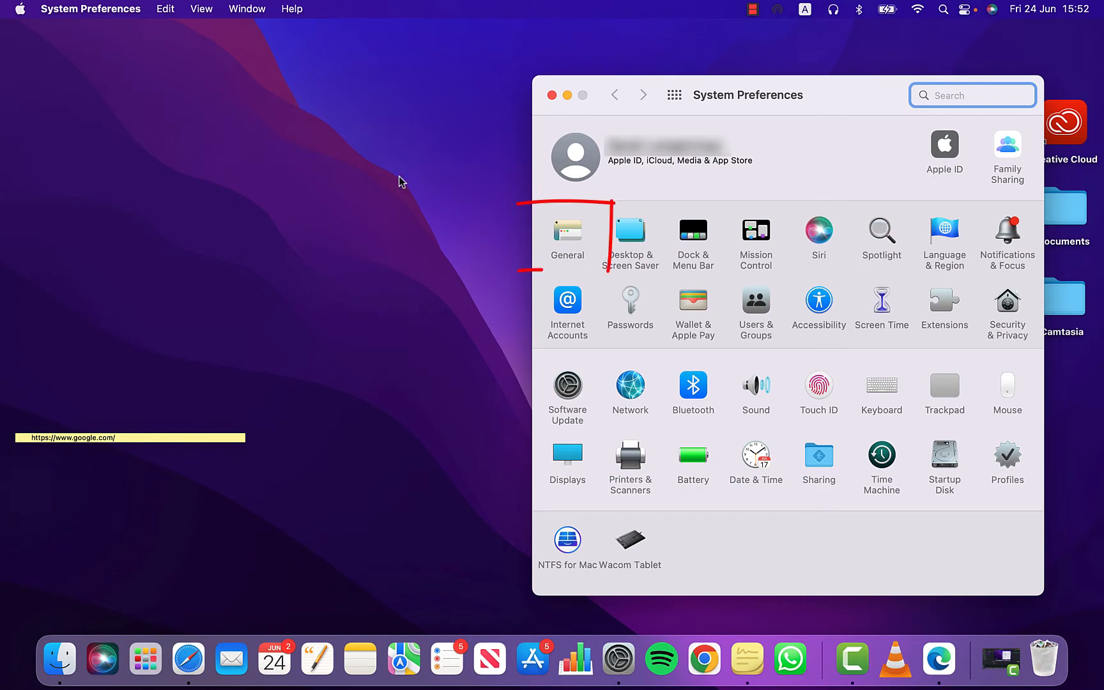
Step: In the General pane, set Default web browser to Microsoft Edge and close the window
click(567, 231)
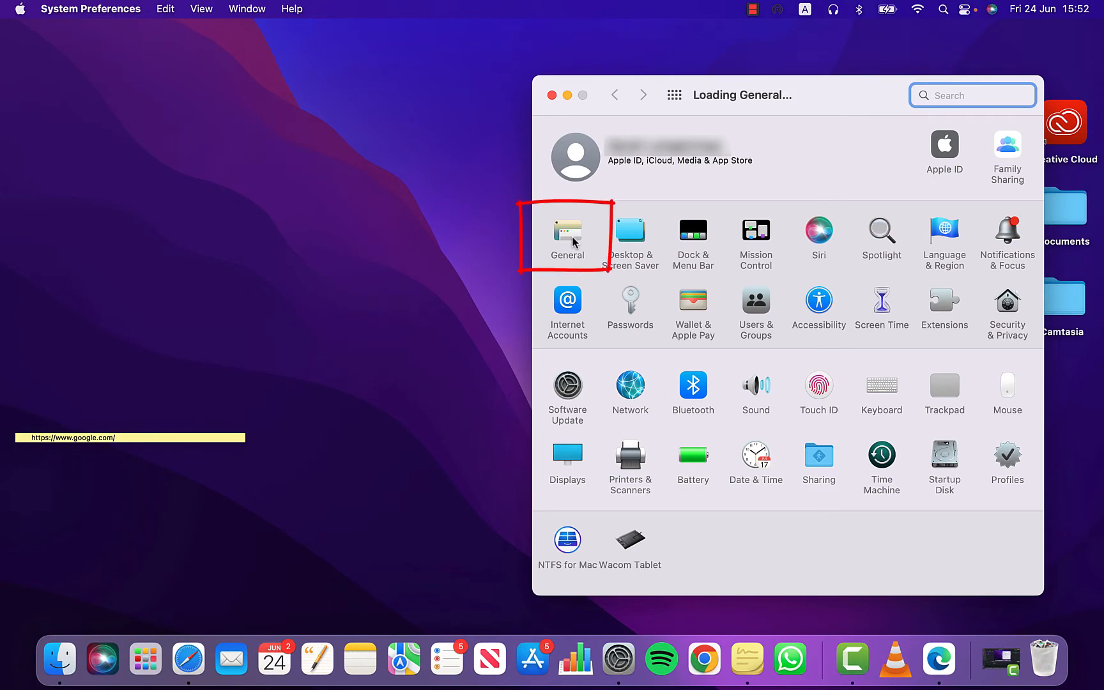
click(567, 236)
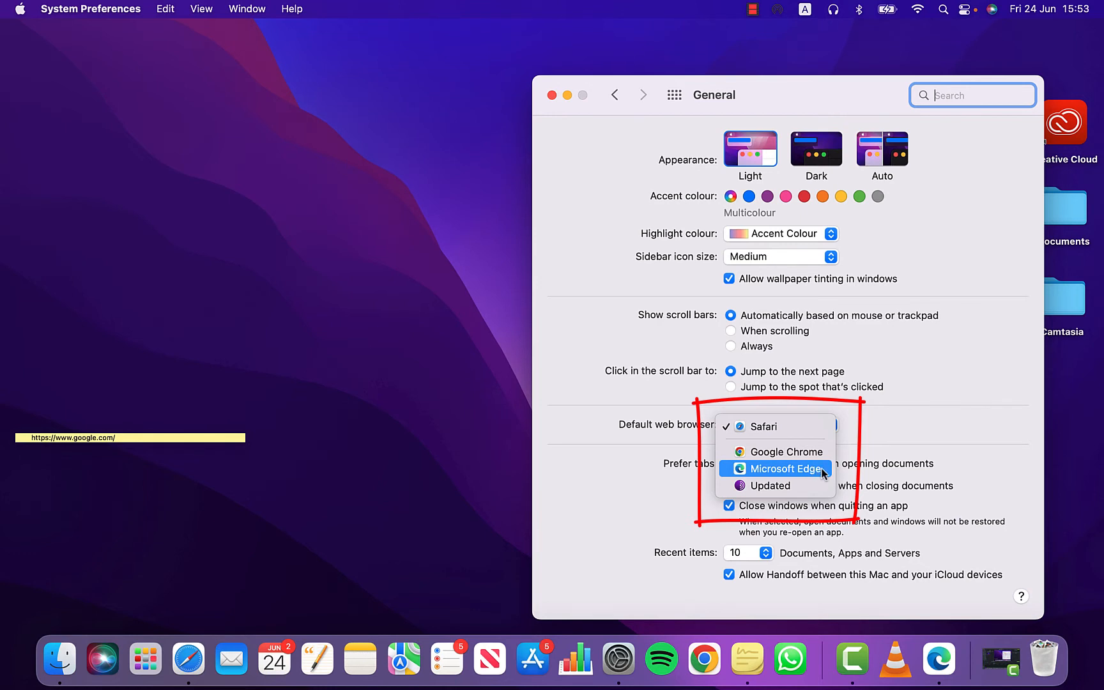
click(798, 468)
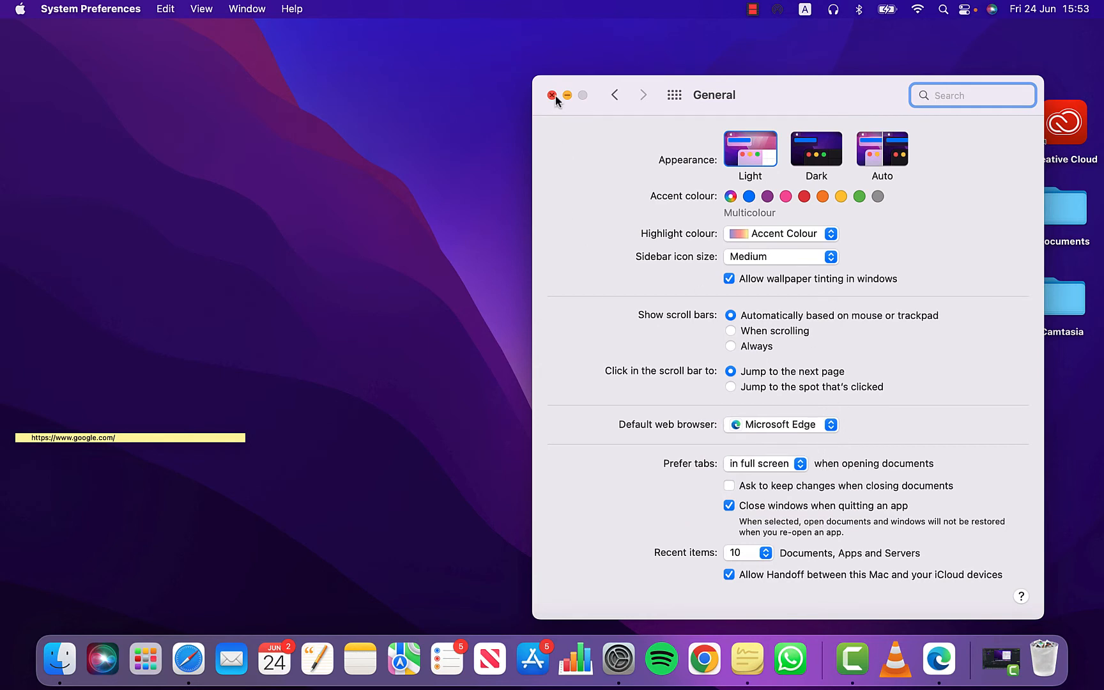
click(553, 94)
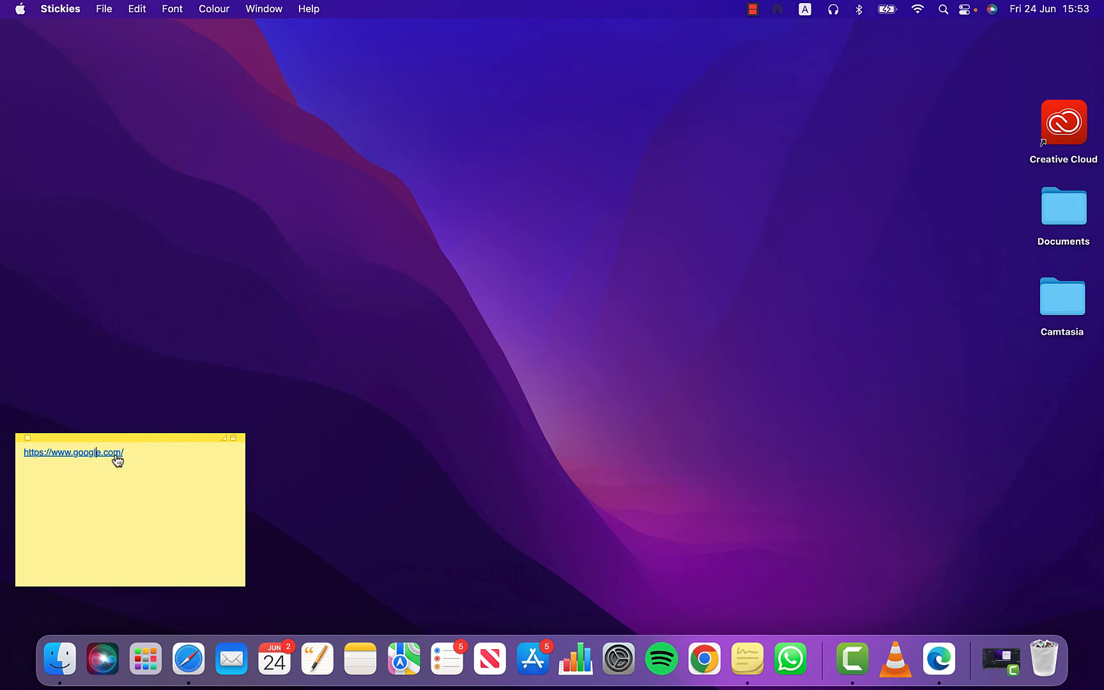
click(72, 452)
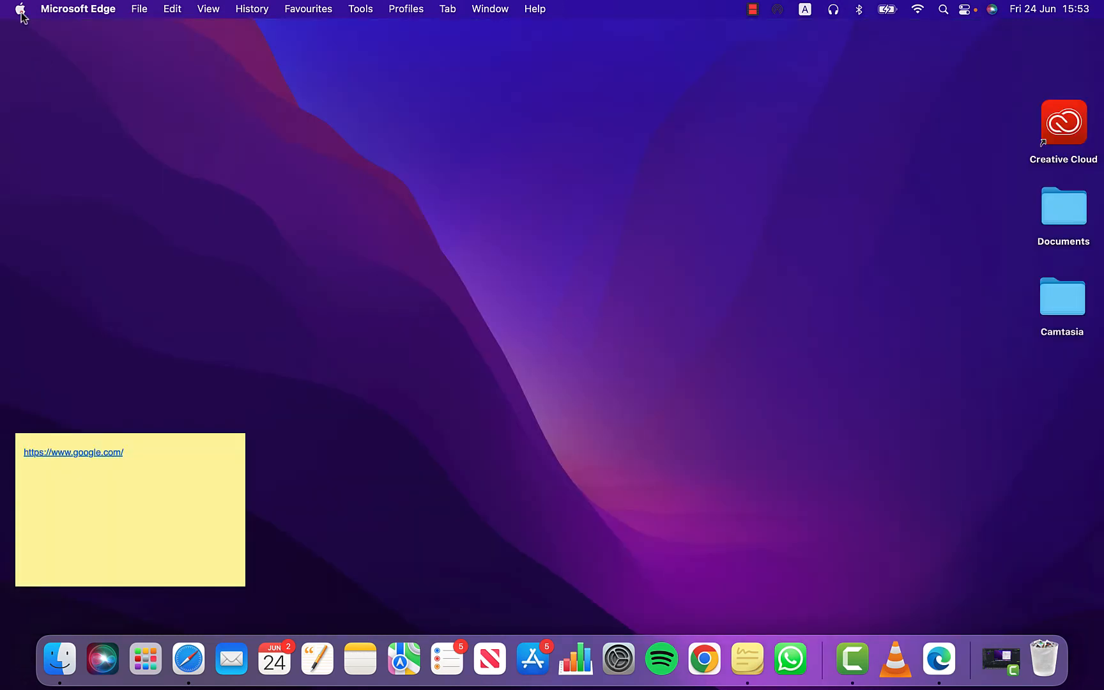
Step: Reopen System Preferences on the General pane to confirm Microsoft Edge is the checked default browser
click(78, 9)
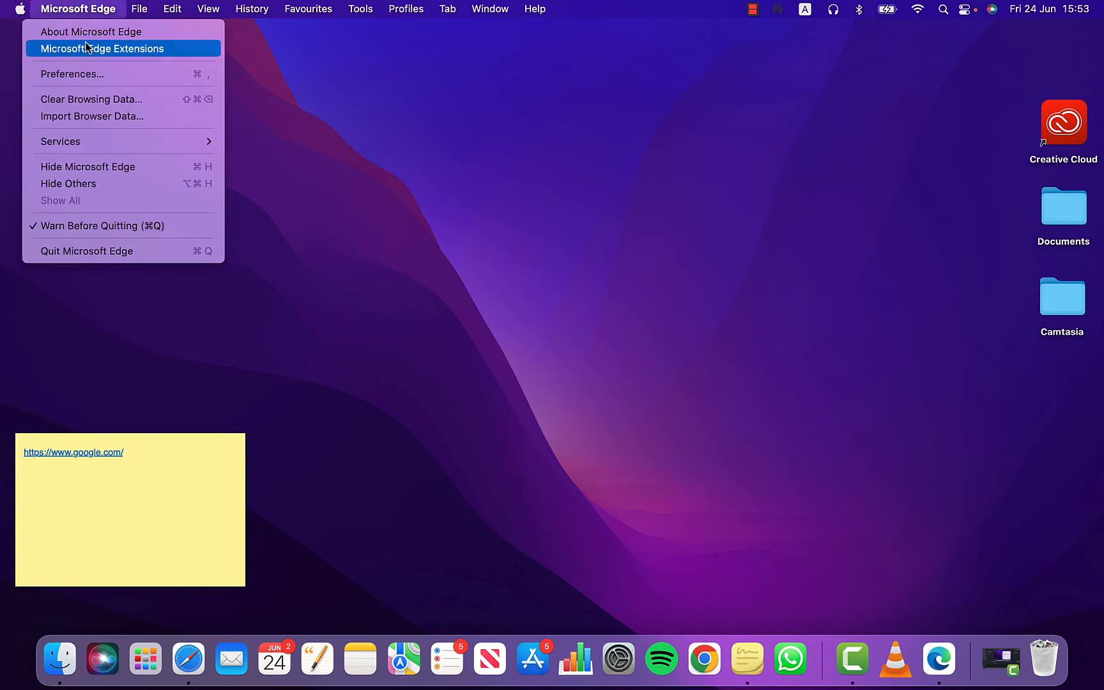
click(73, 59)
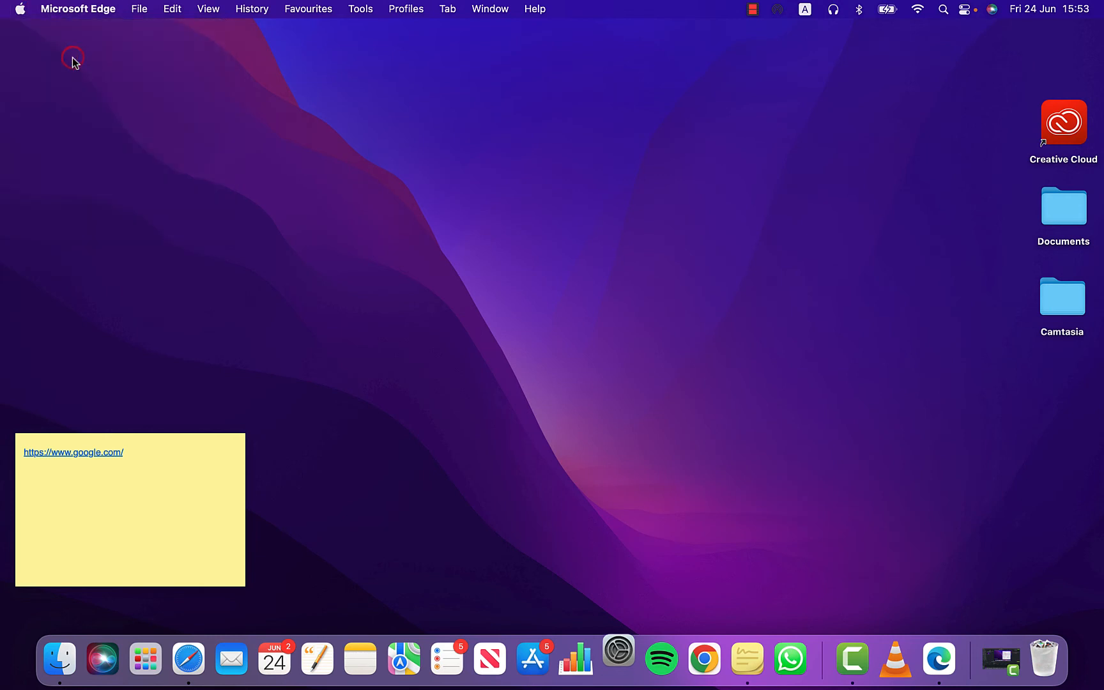
click(618, 659)
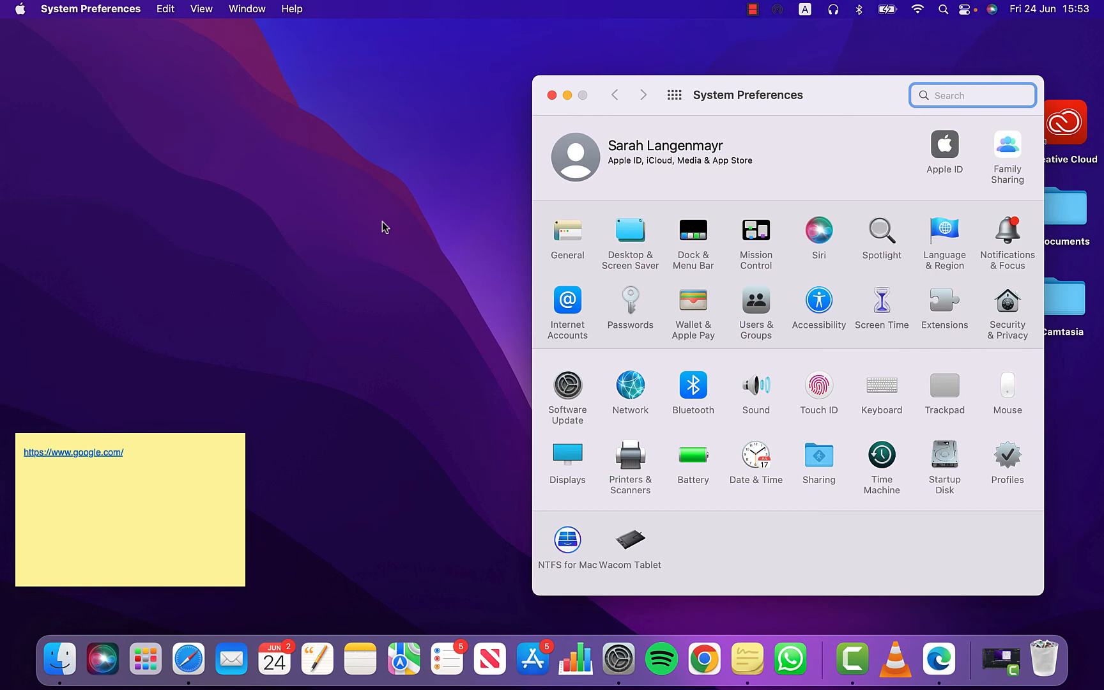
click(567, 230)
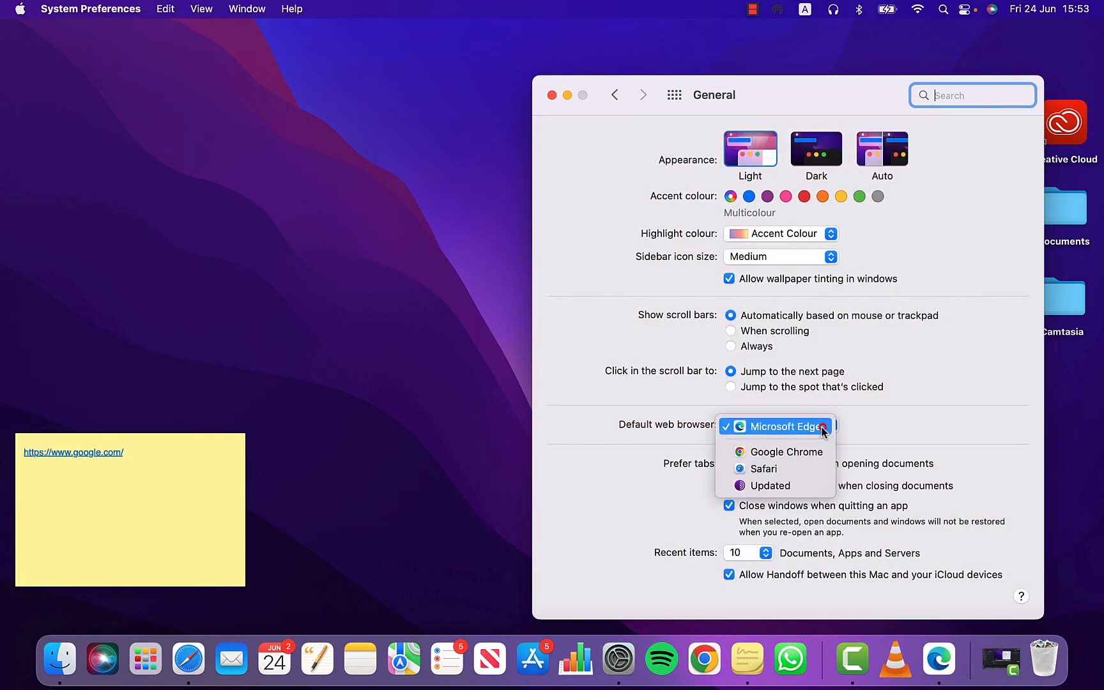
mouse_move(778, 451)
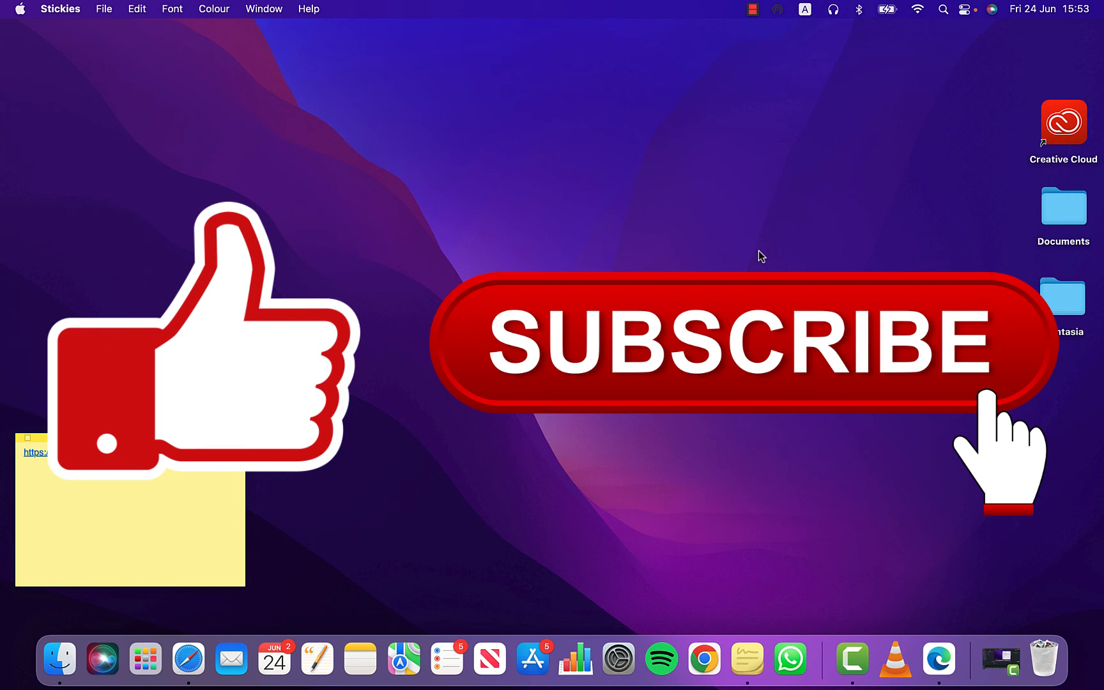
mouse_move(753, 36)
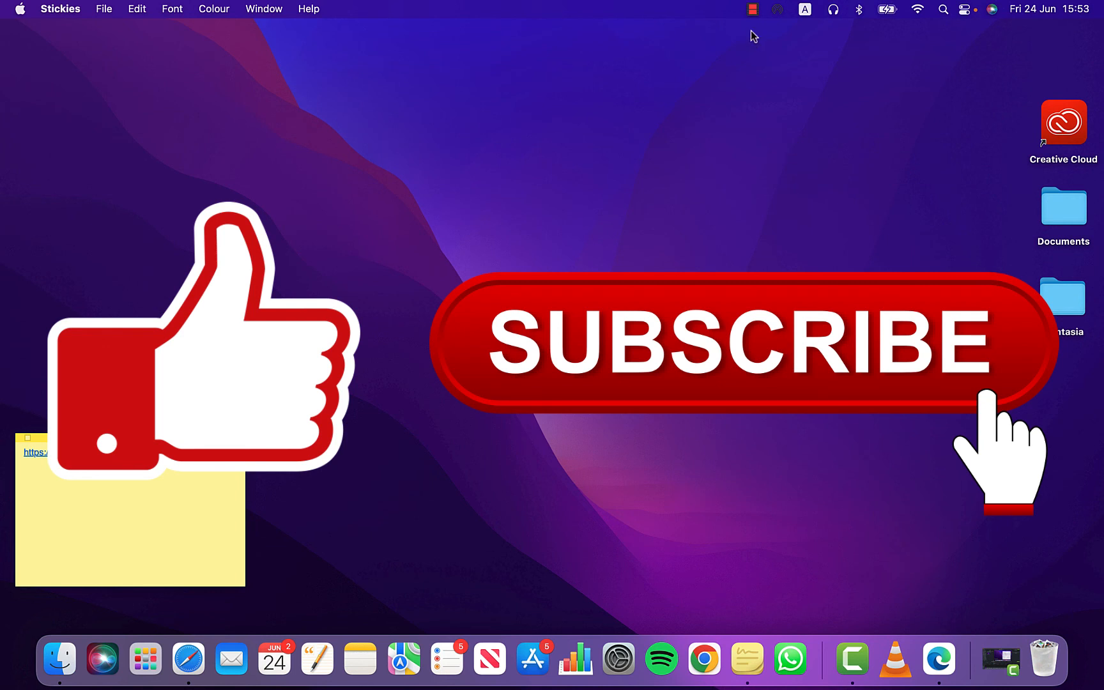